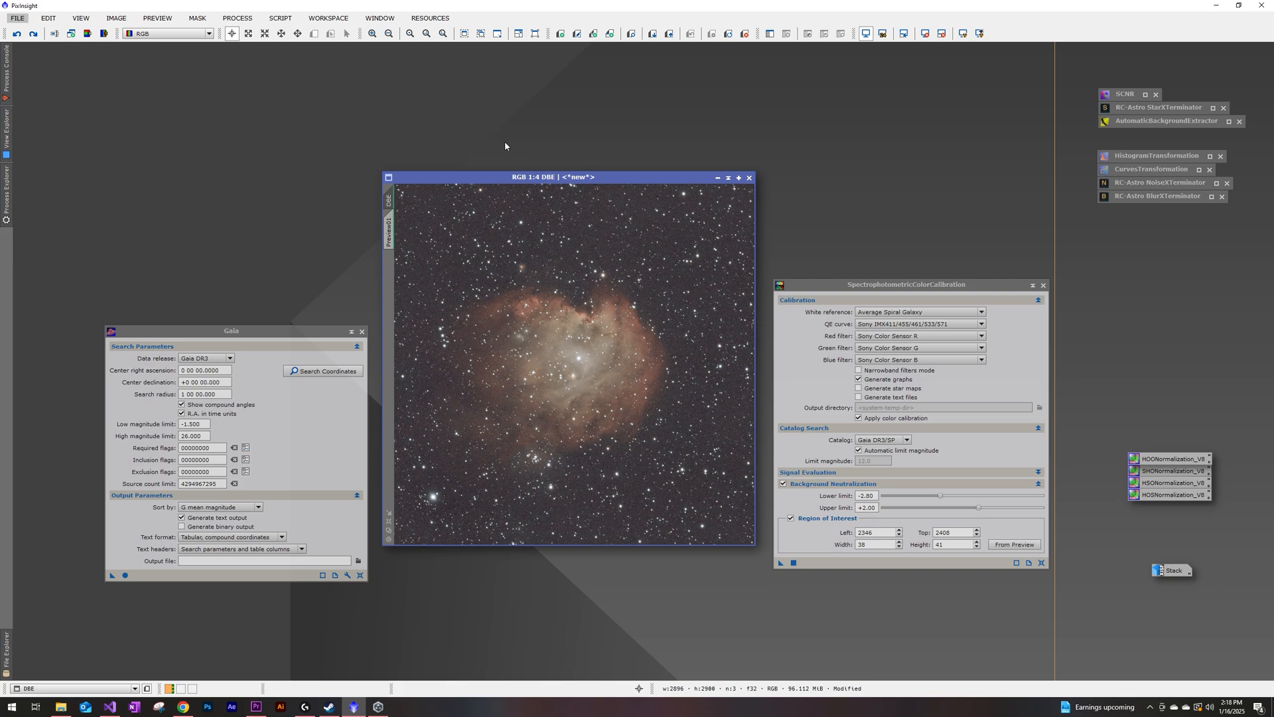
pyautogui.moveTo(577, 599)
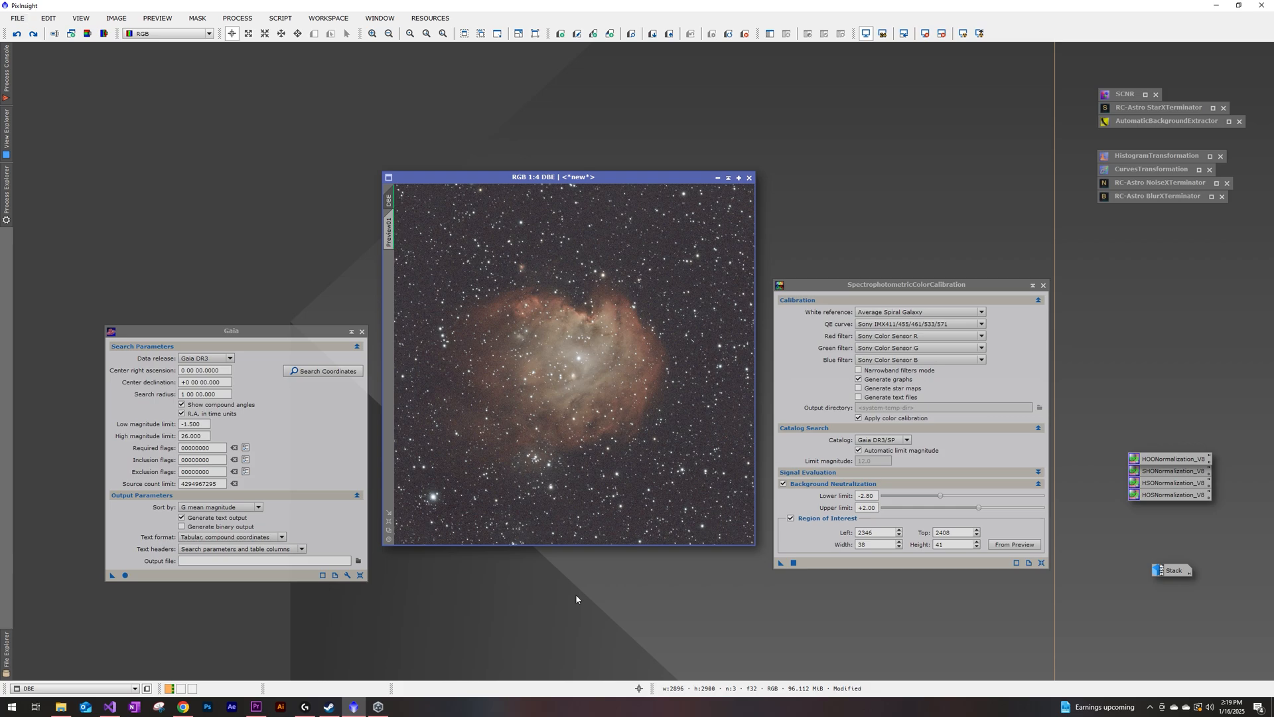
pyautogui.moveTo(772, 607)
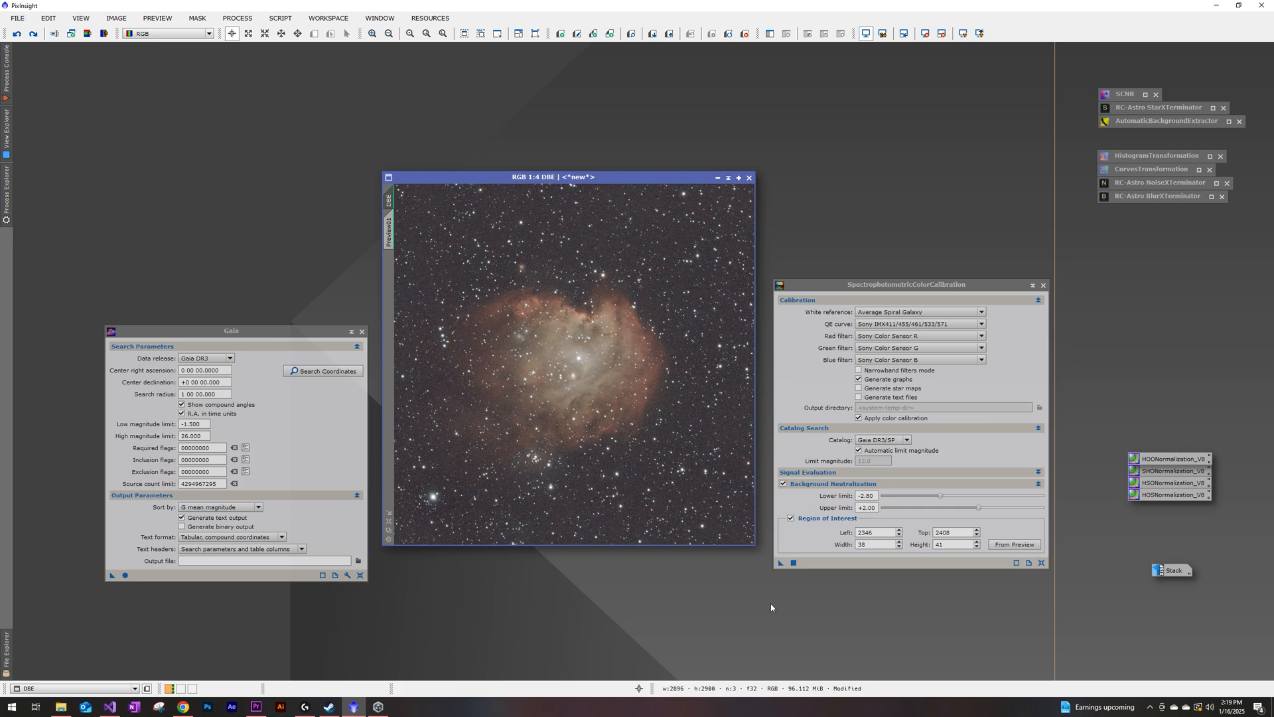
pyautogui.moveTo(790, 609)
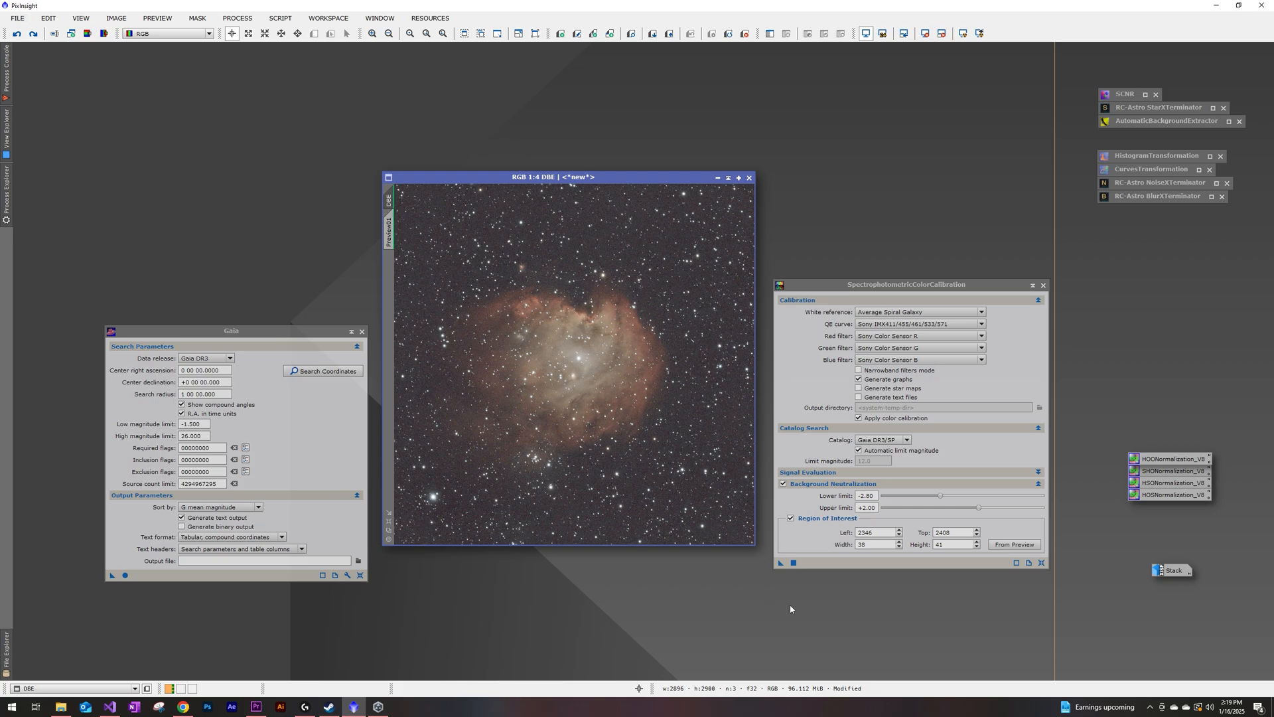
# - Launch the Astrometry ImageSolver script to plate solve the nebula image
pyautogui.click(243, 18)
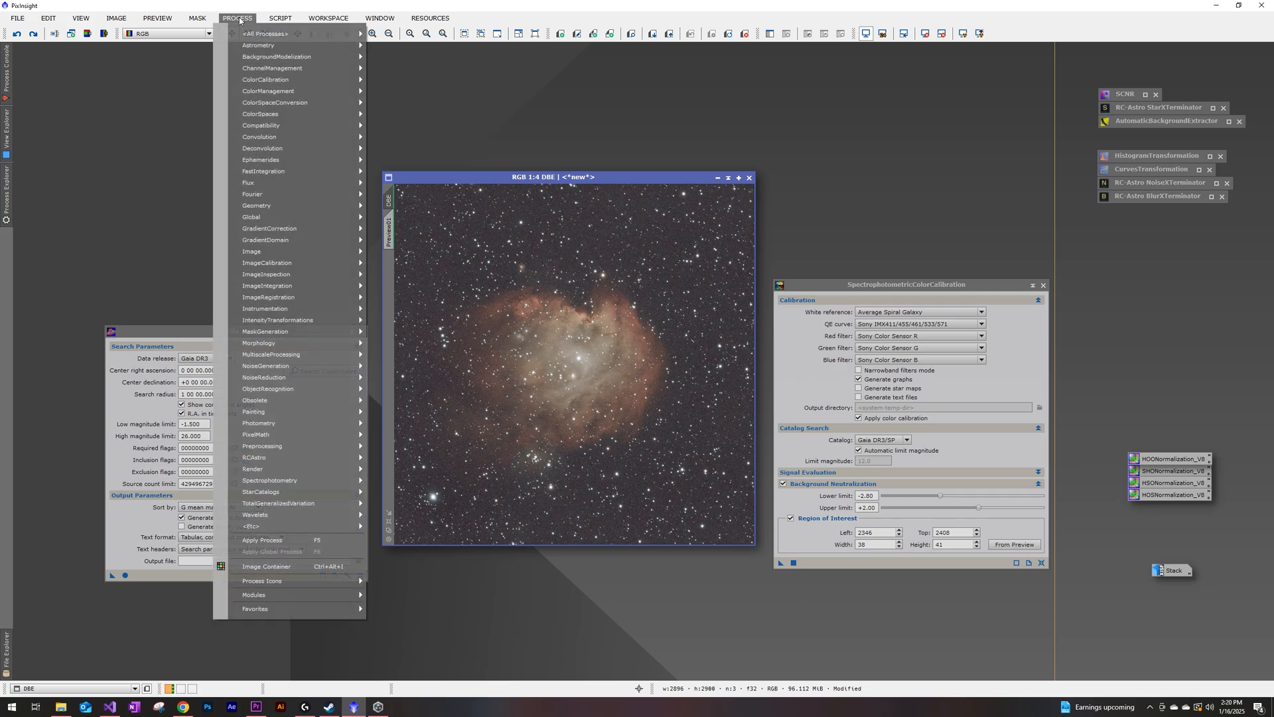
pyautogui.moveTo(265, 33)
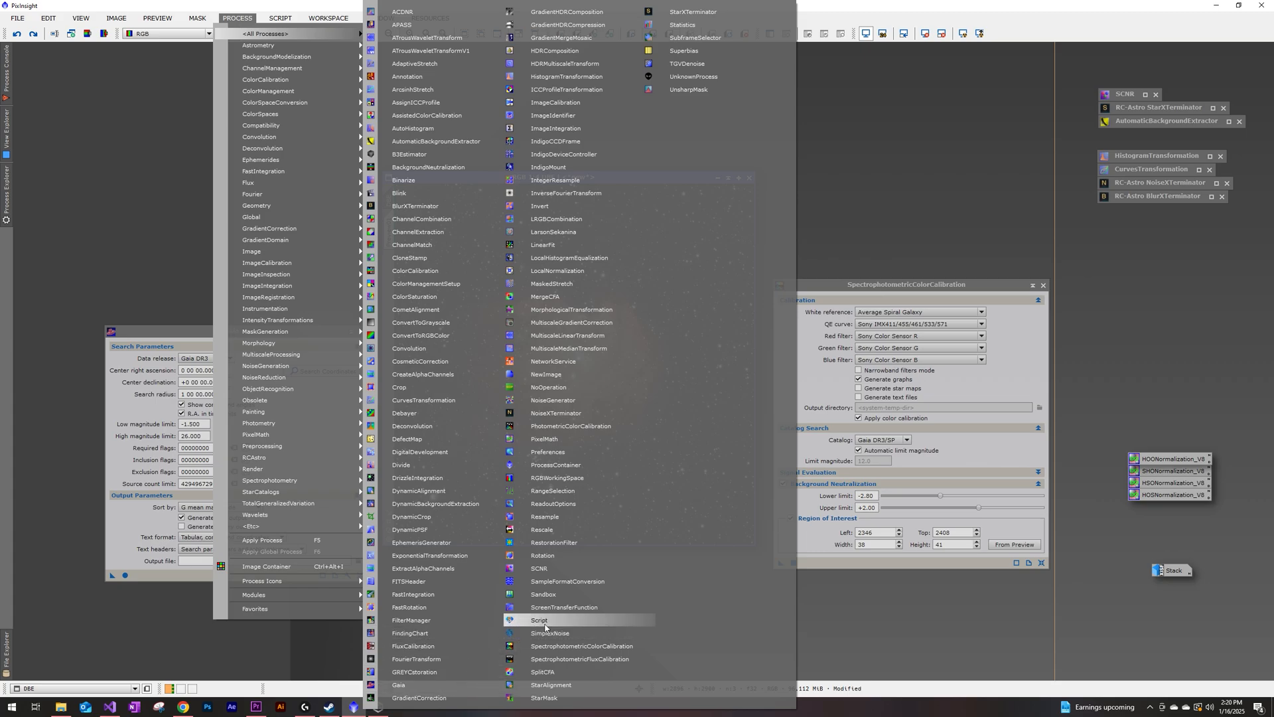
pyautogui.moveTo(583, 645)
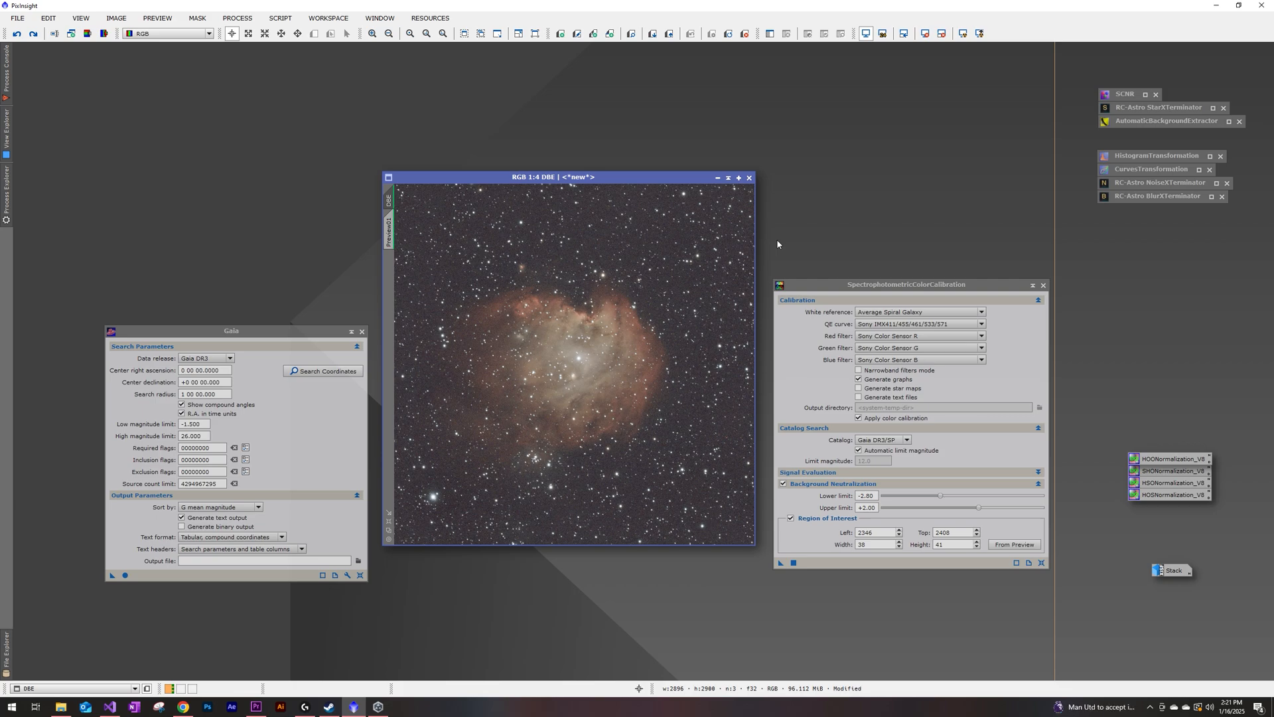
pyautogui.click(284, 18)
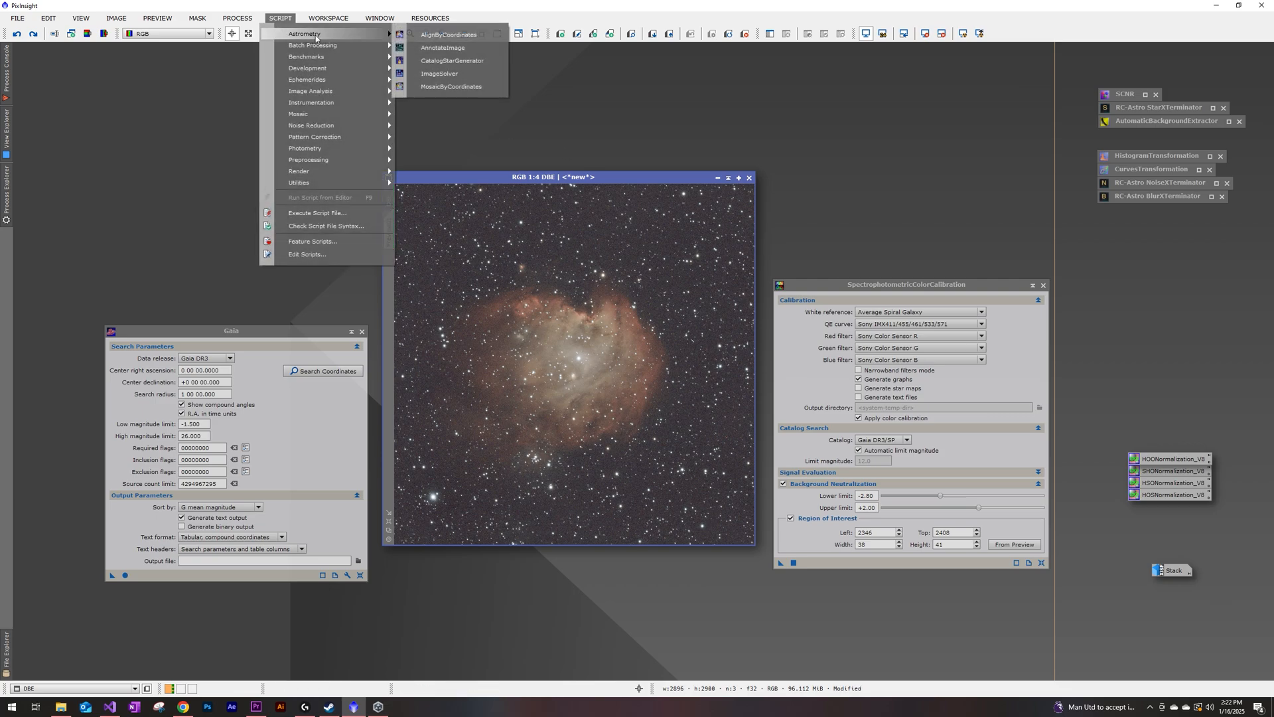
pyautogui.click(441, 73)
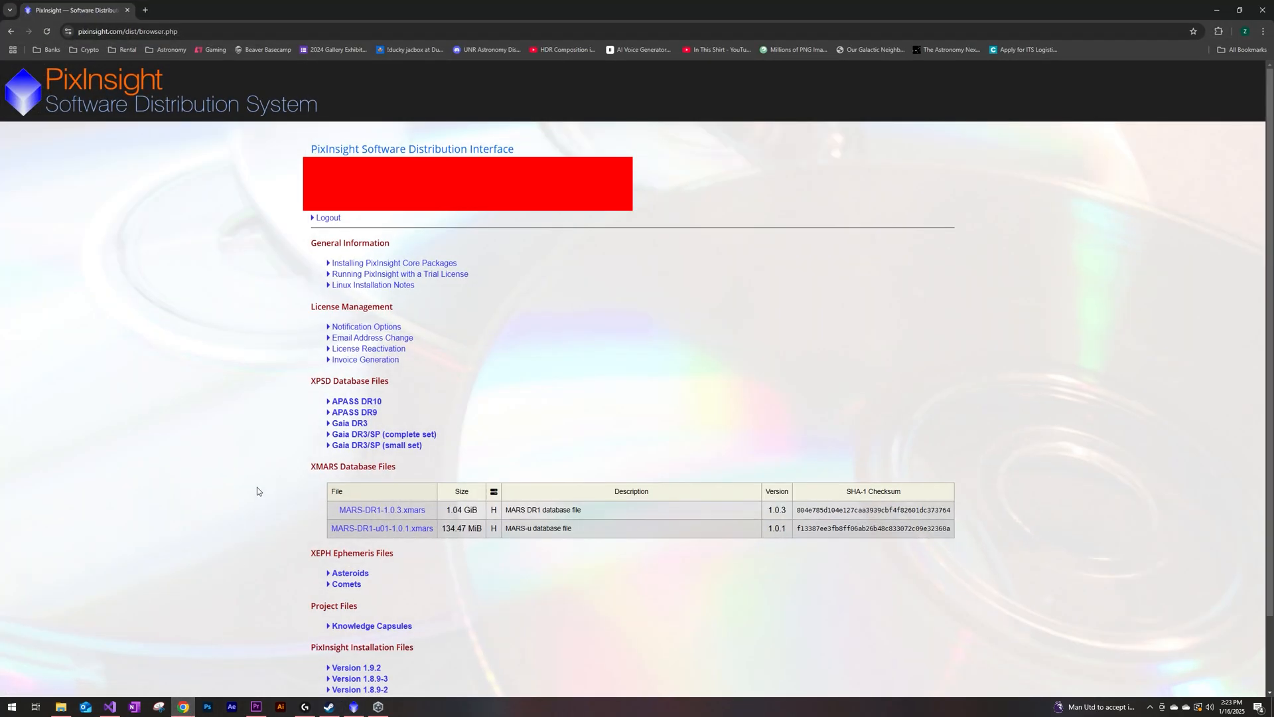
pyautogui.moveTo(228, 464)
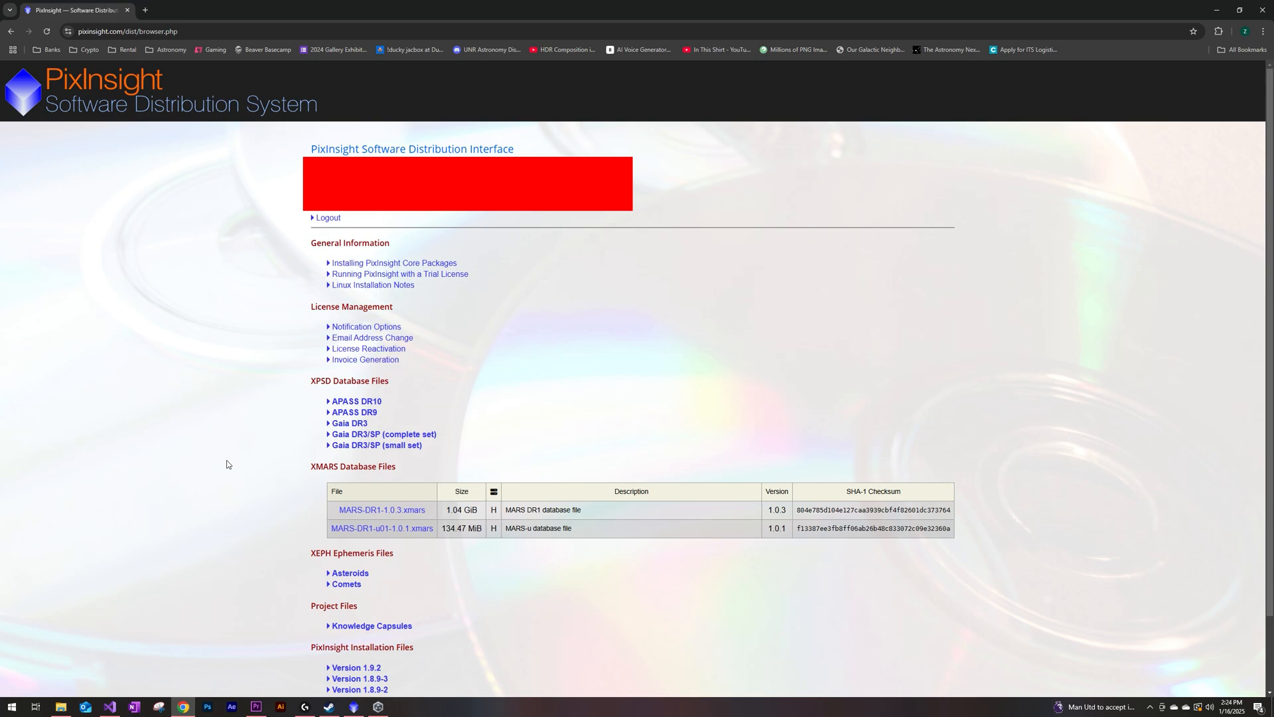
pyautogui.moveTo(265, 401)
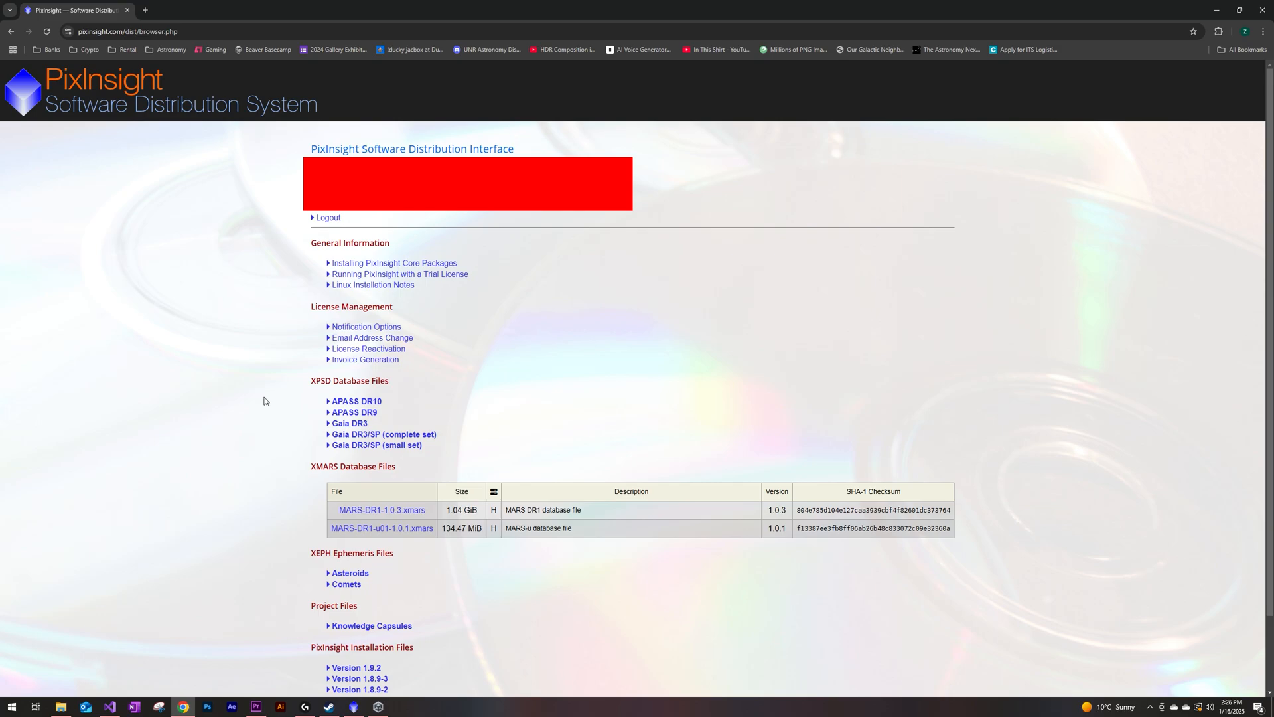
pyautogui.moveTo(277, 398)
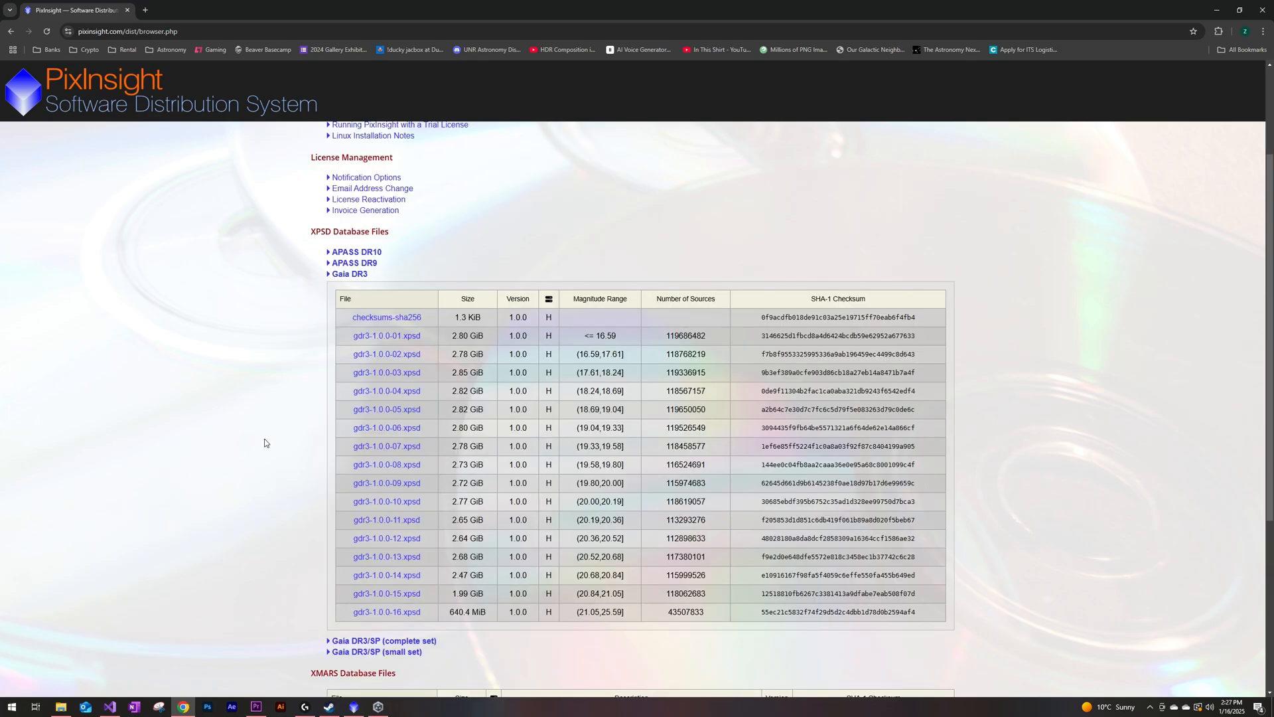
# - Scroll through the Gaia DR3 download table of sixteen xpsd files
pyautogui.scroll(-3)
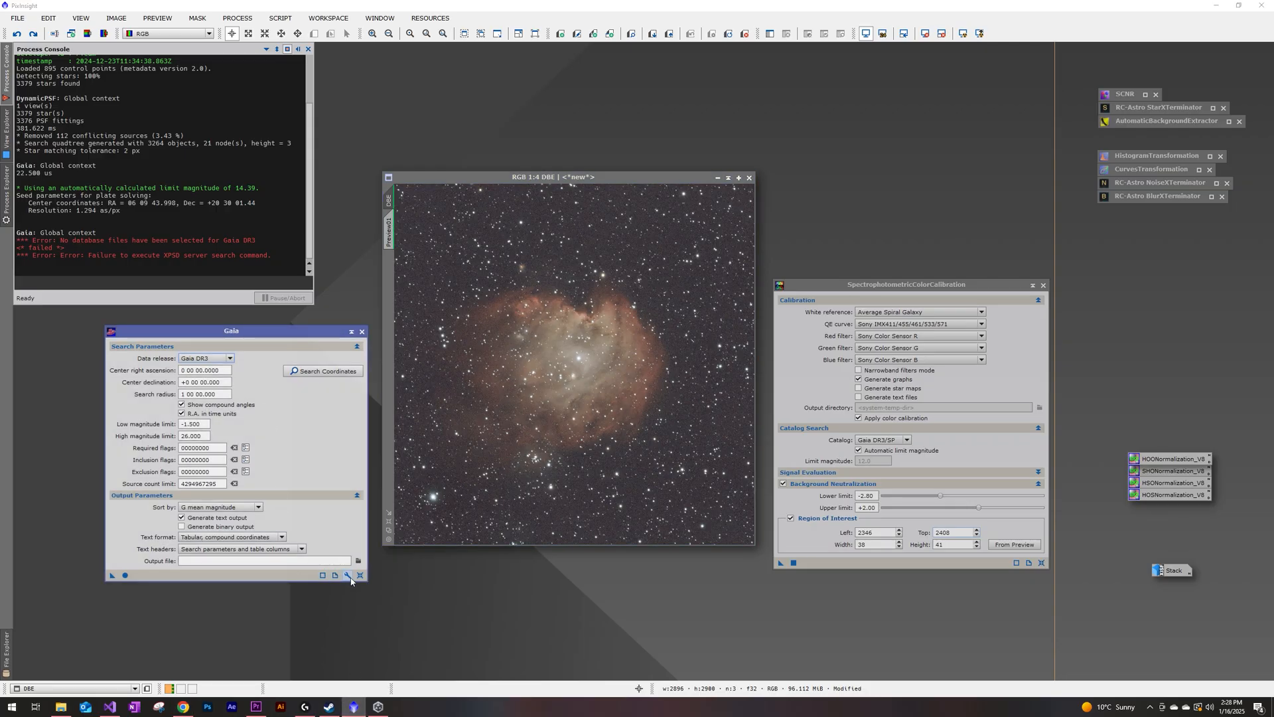
# - Add gdr3-1.0.0-01 through -16.xpsd to the Gaia preferences and confirm
pyautogui.click(346, 575)
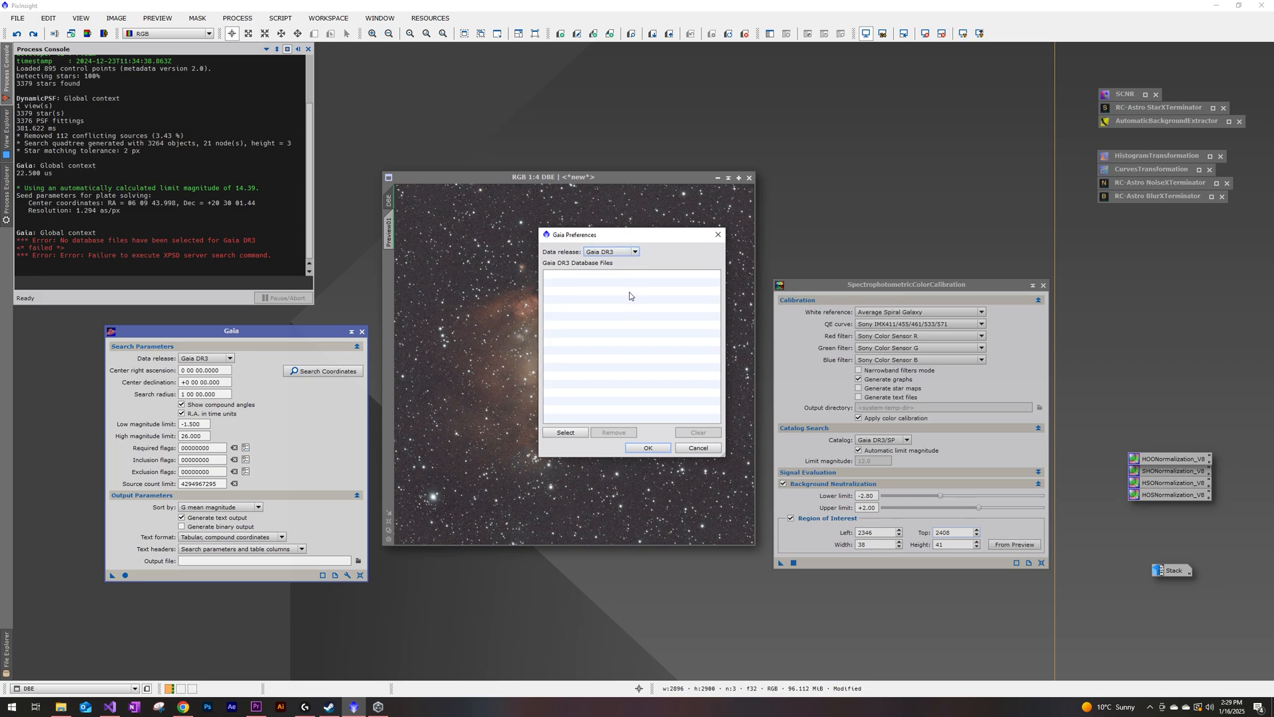
pyautogui.click(565, 432)
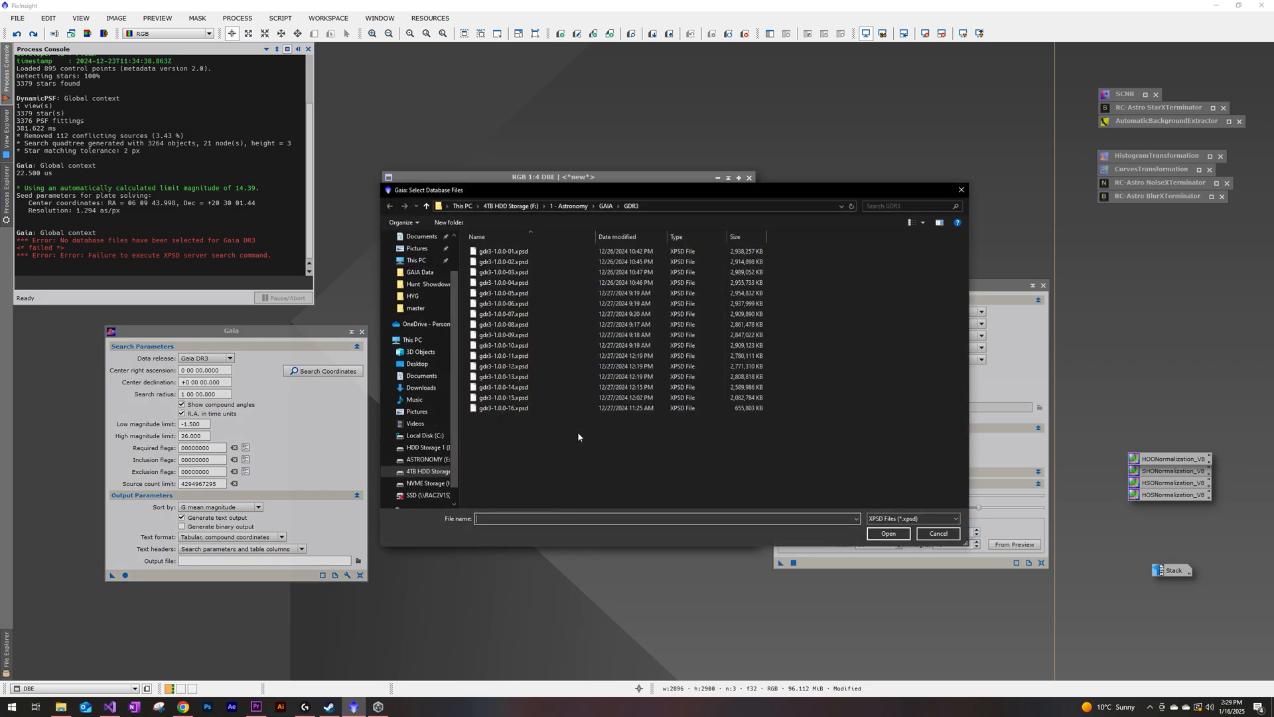
pyautogui.moveTo(466, 252)
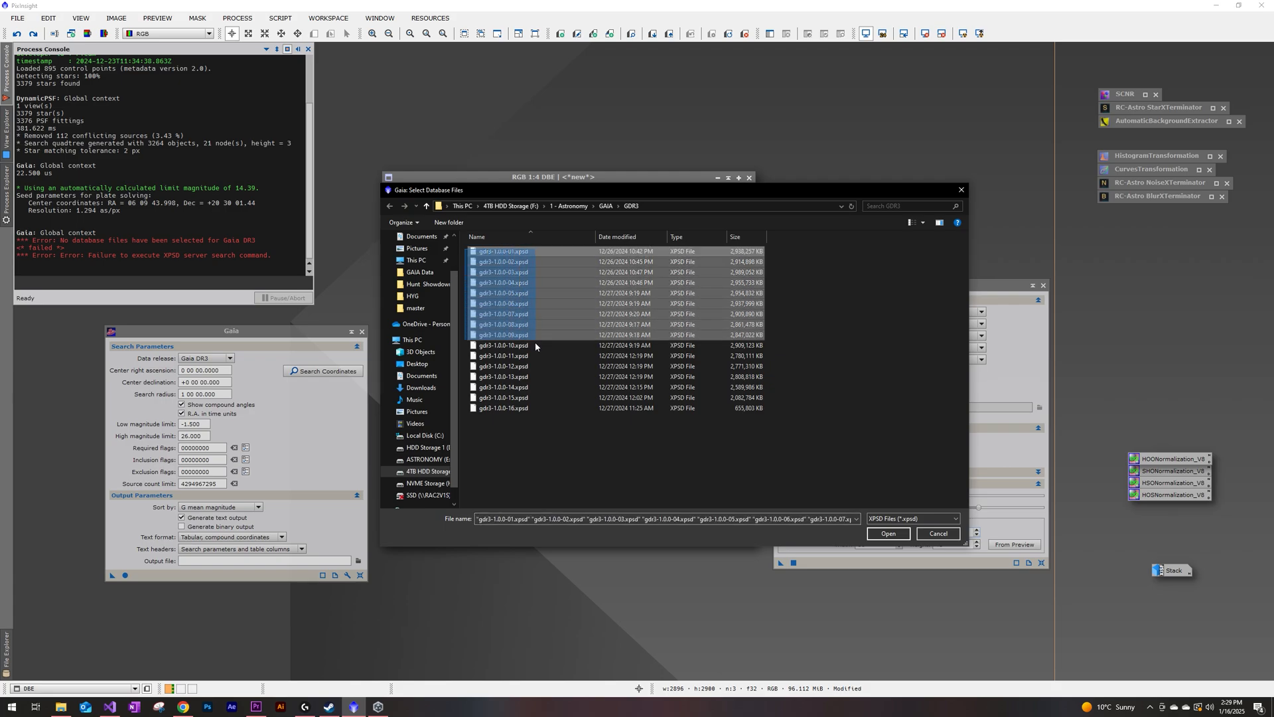
pyautogui.click(889, 533)
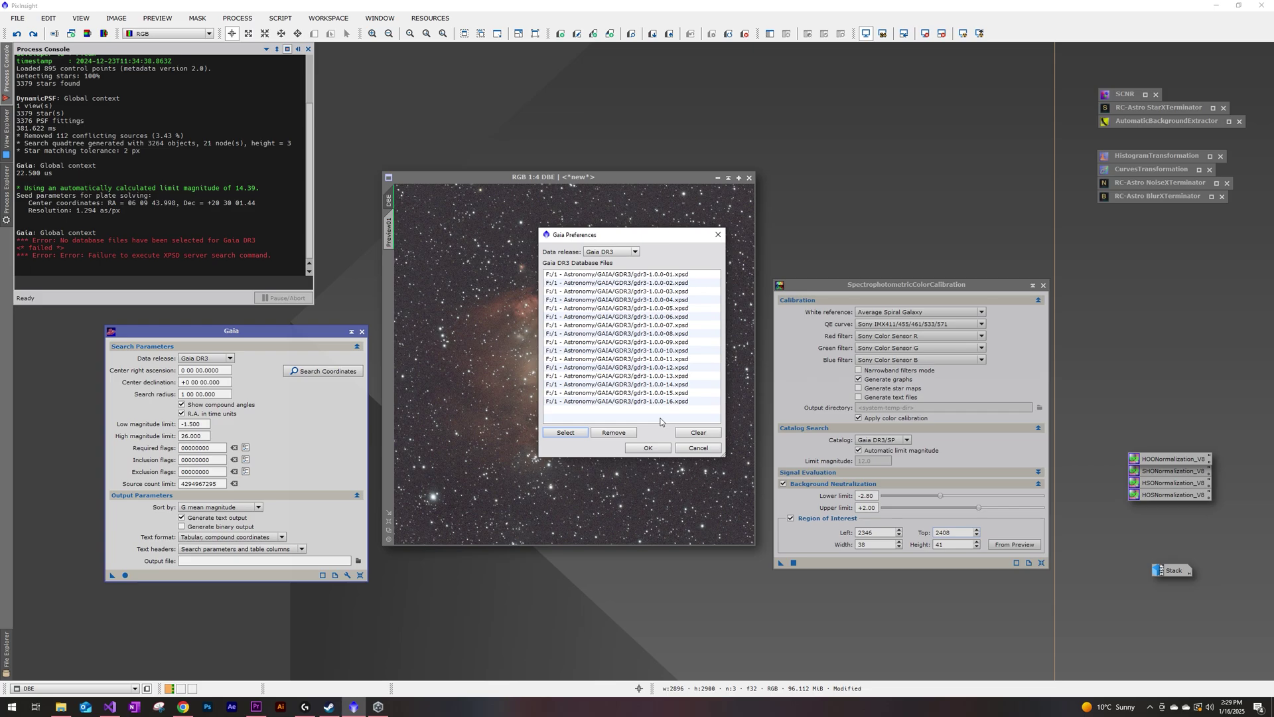
pyautogui.click(698, 448)
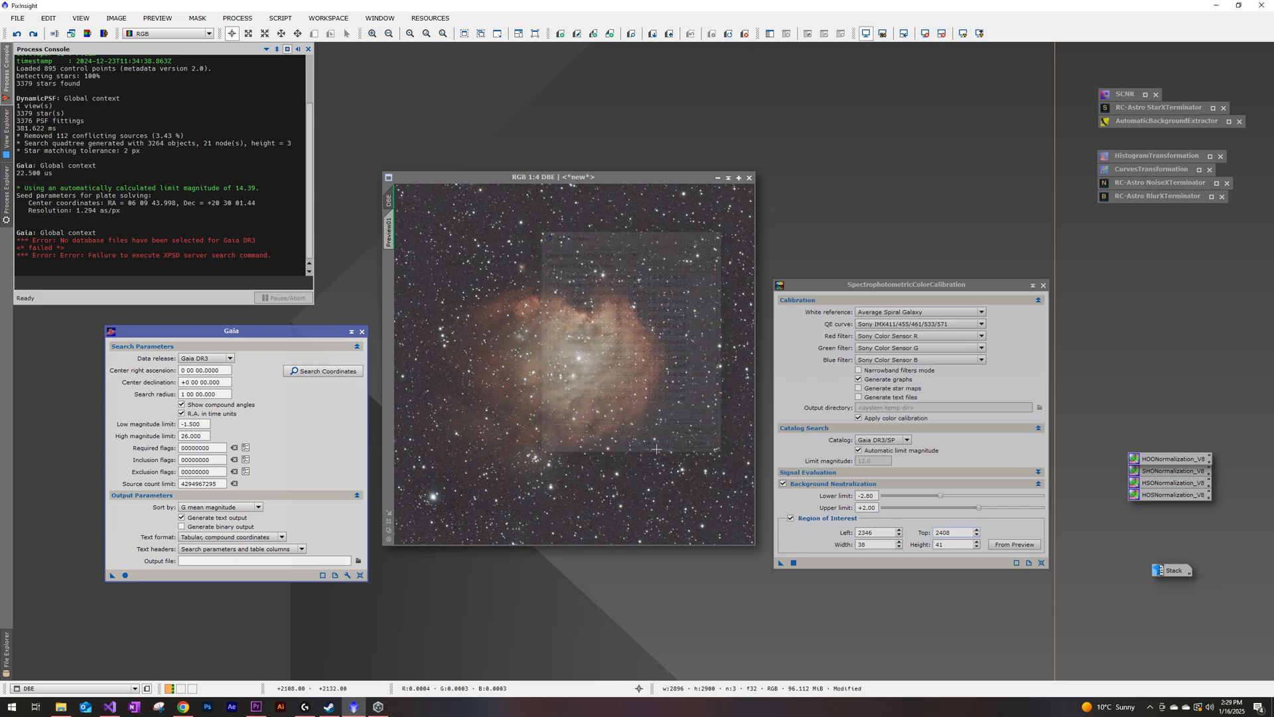
# - Run SpectrophotometricColorCalibration on the DBE image, which fails for missing DR3/SP files
pyautogui.click(280, 18)
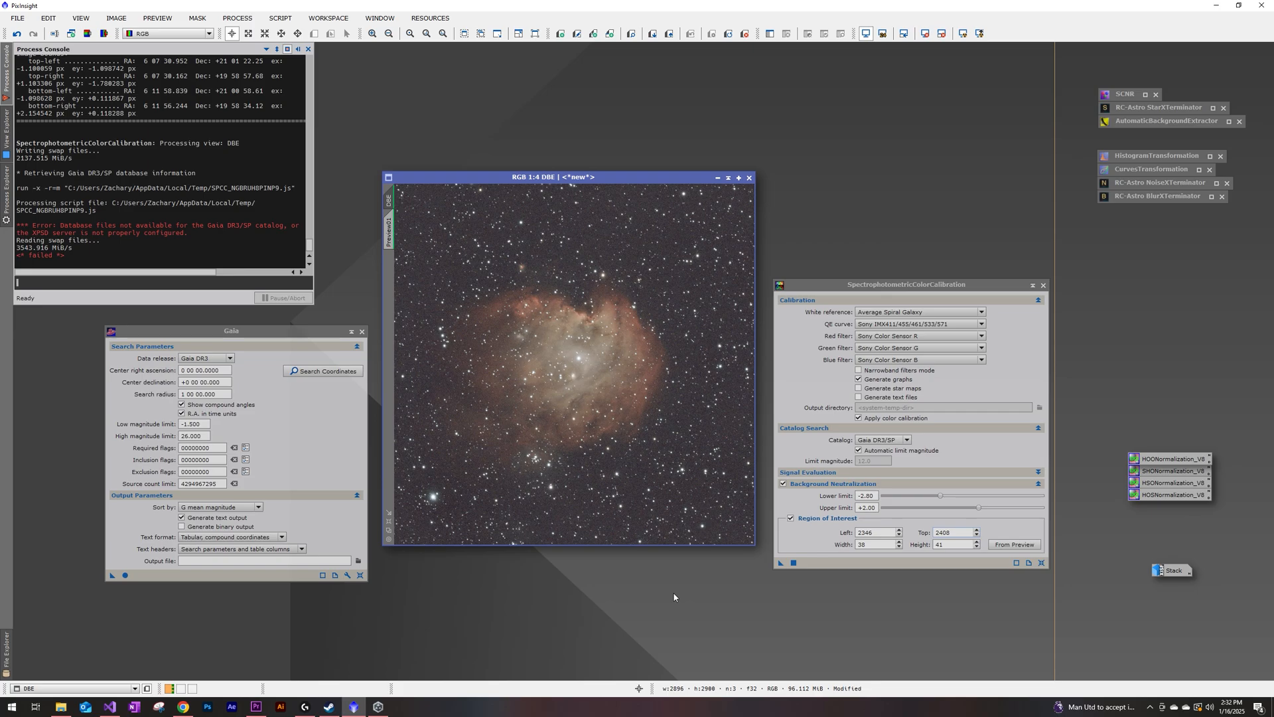
# - Expand the Gaia DR3/SP complete set to view its twenty xpsd files
pyautogui.click(177, 707)
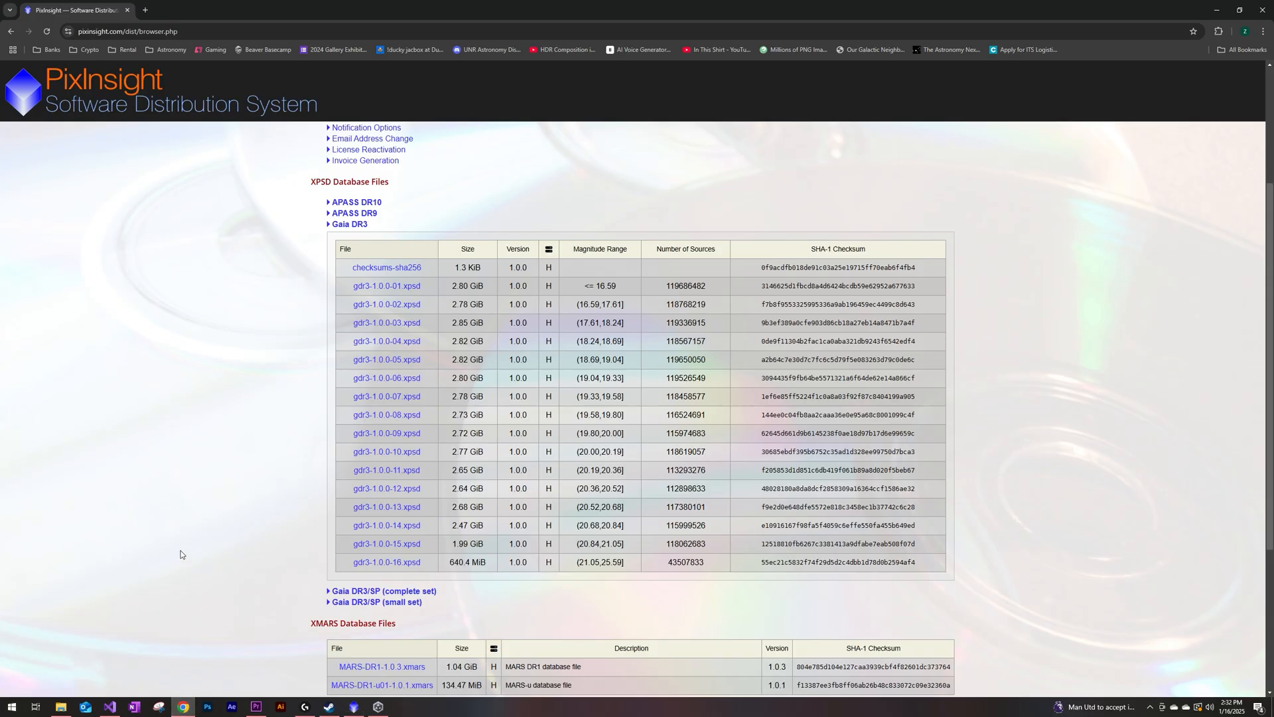
pyautogui.moveTo(231, 379)
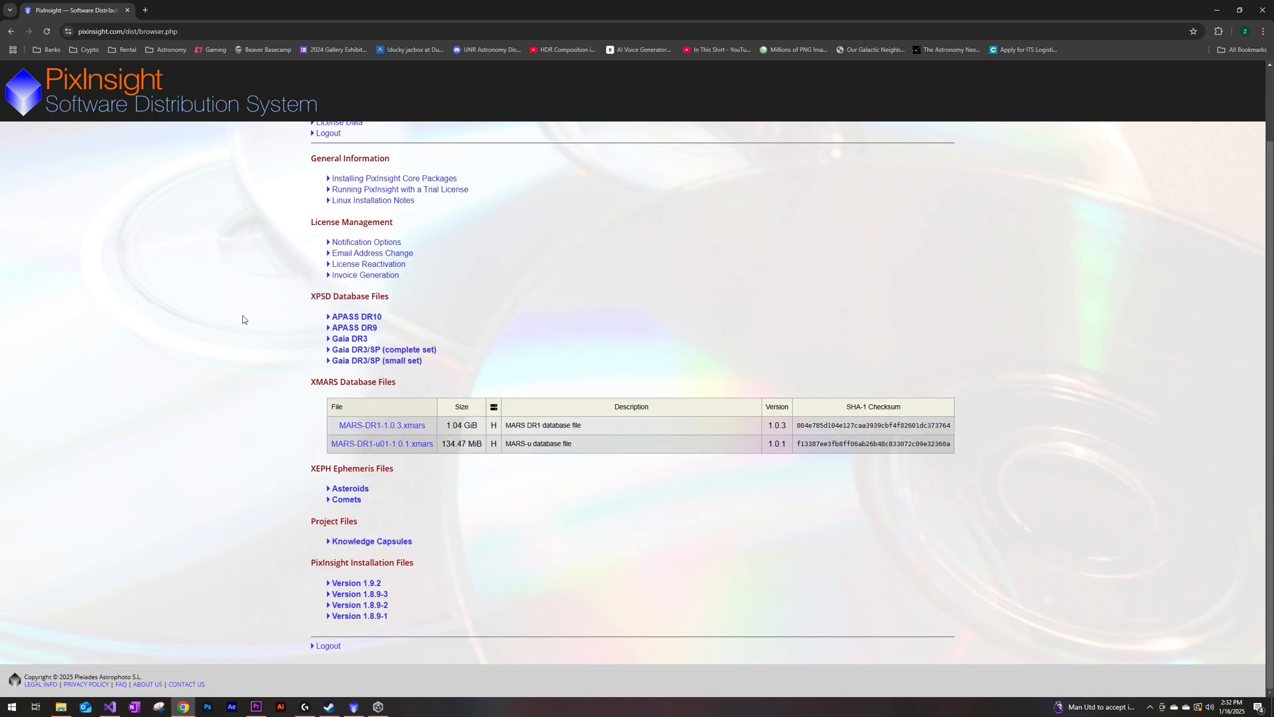
pyautogui.moveTo(457, 379)
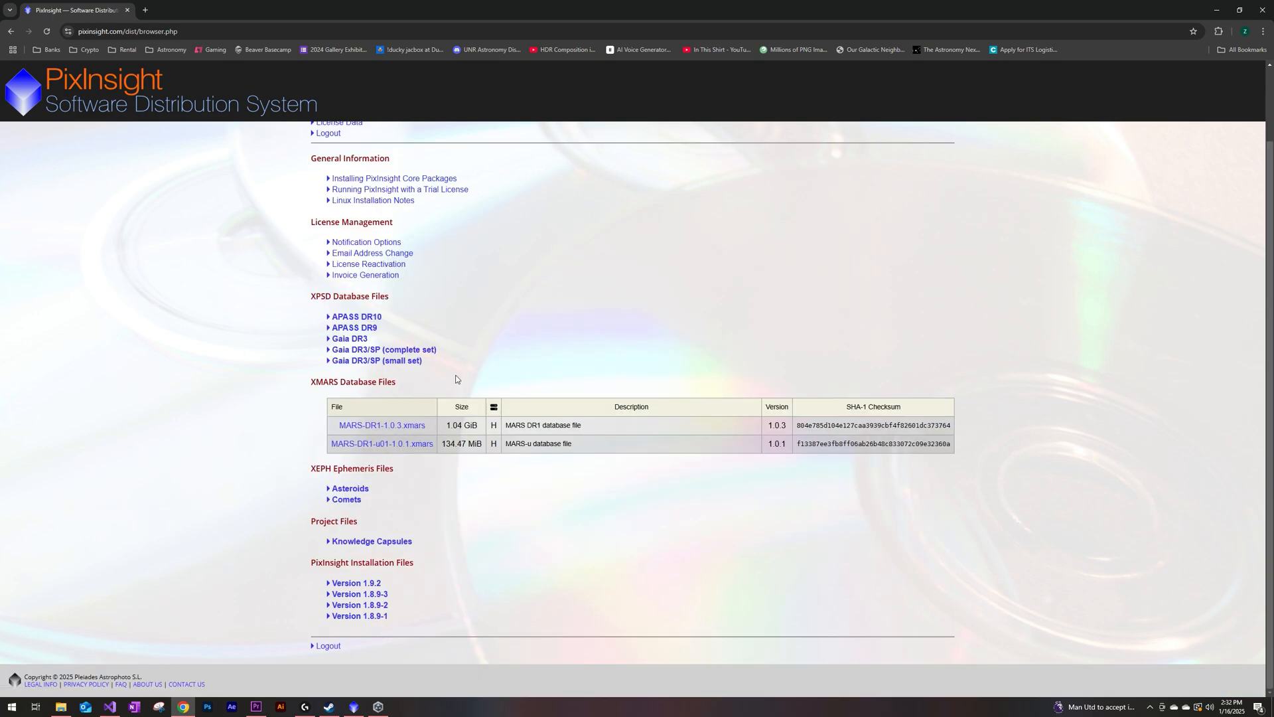
pyautogui.click(385, 349)
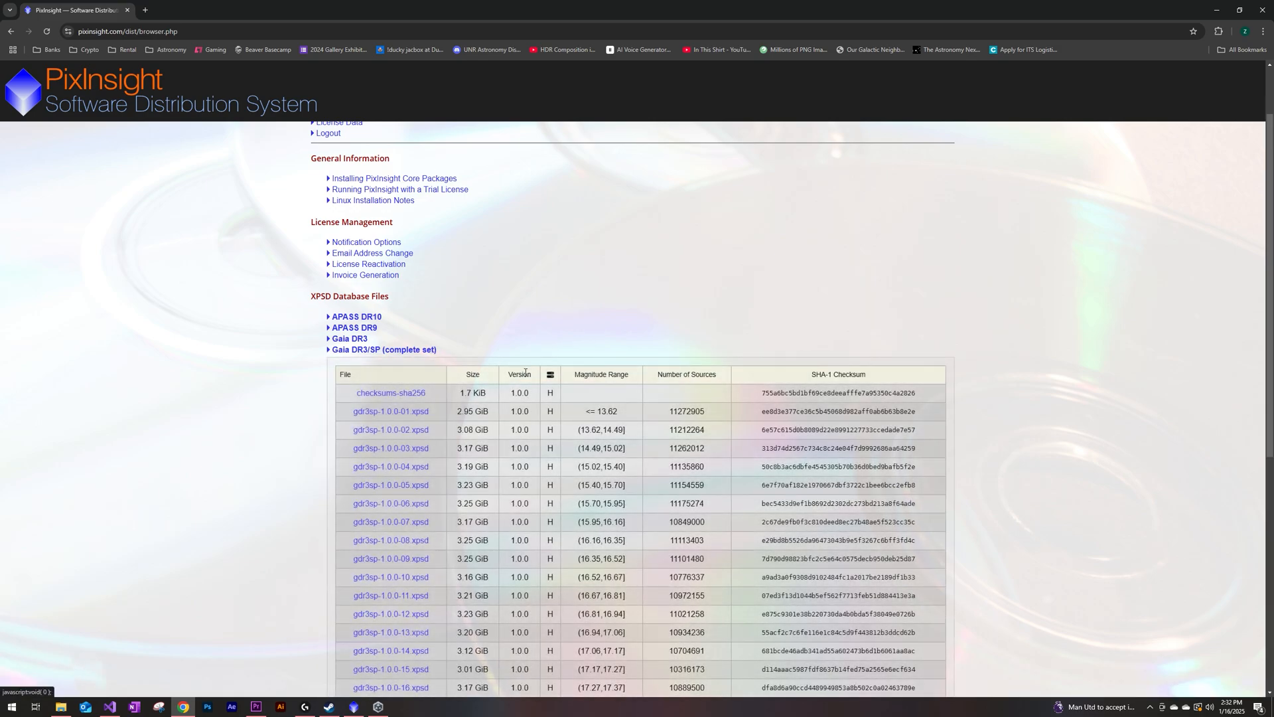
pyautogui.scroll(-3)
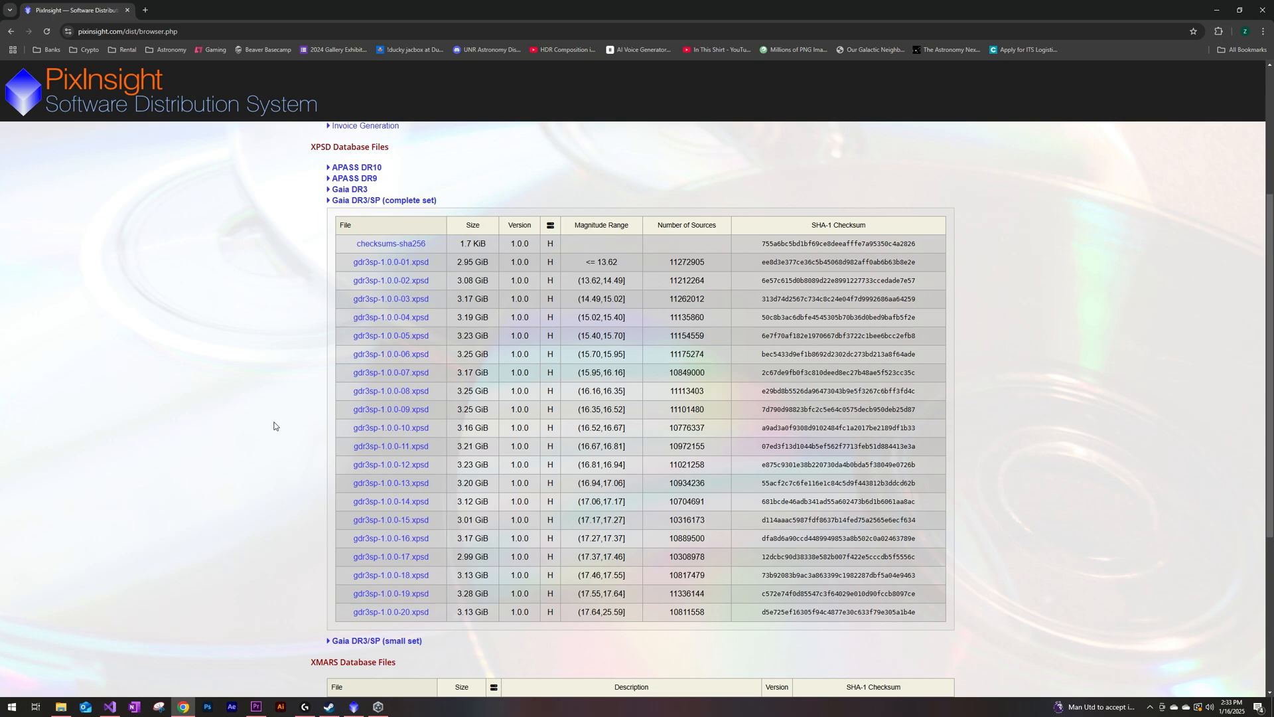
pyautogui.moveTo(309, 332)
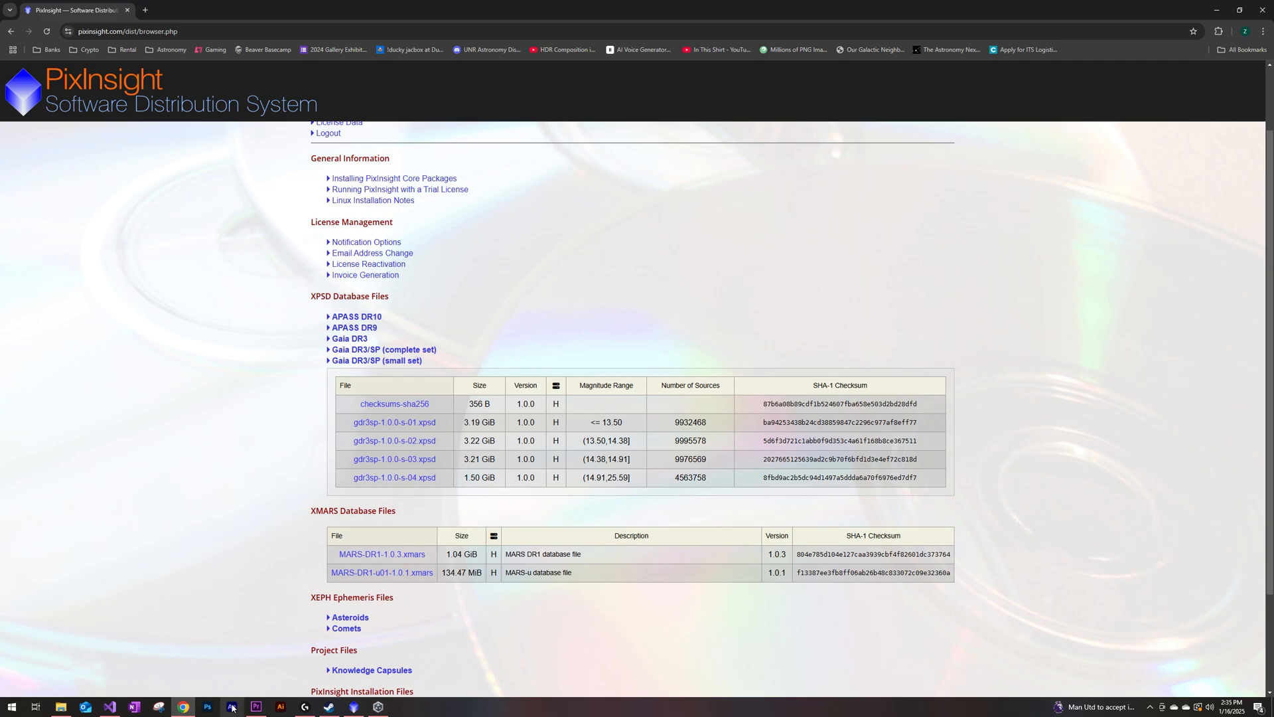
# - Set the Gaia data release to DR3/SP and add the four small-set files from GDR3-SP
pyautogui.click(231, 706)
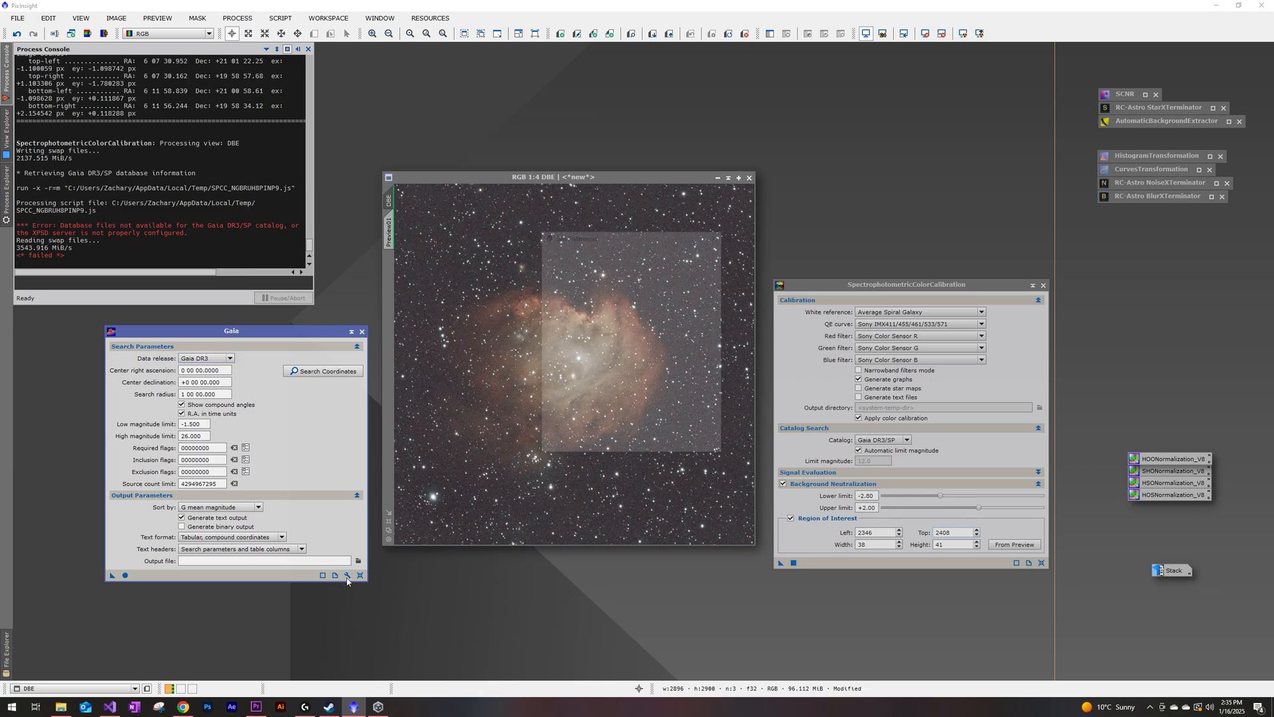
pyautogui.click(347, 576)
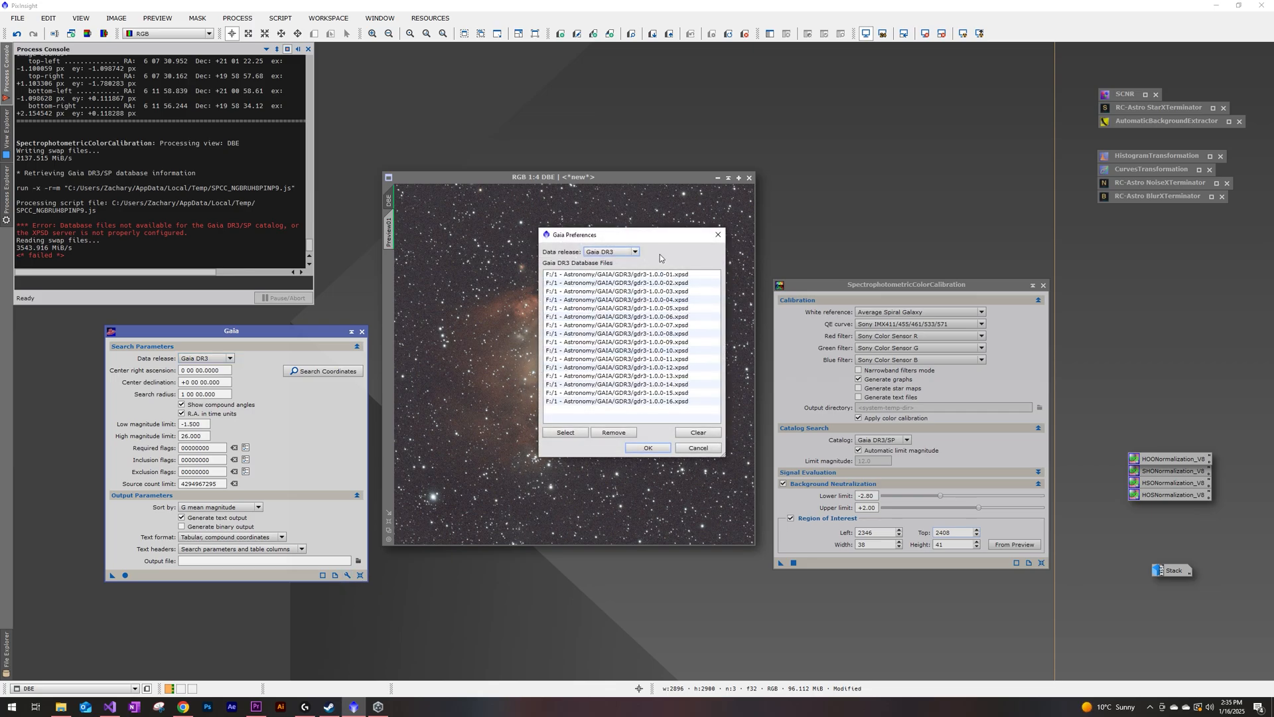
pyautogui.click(634, 251)
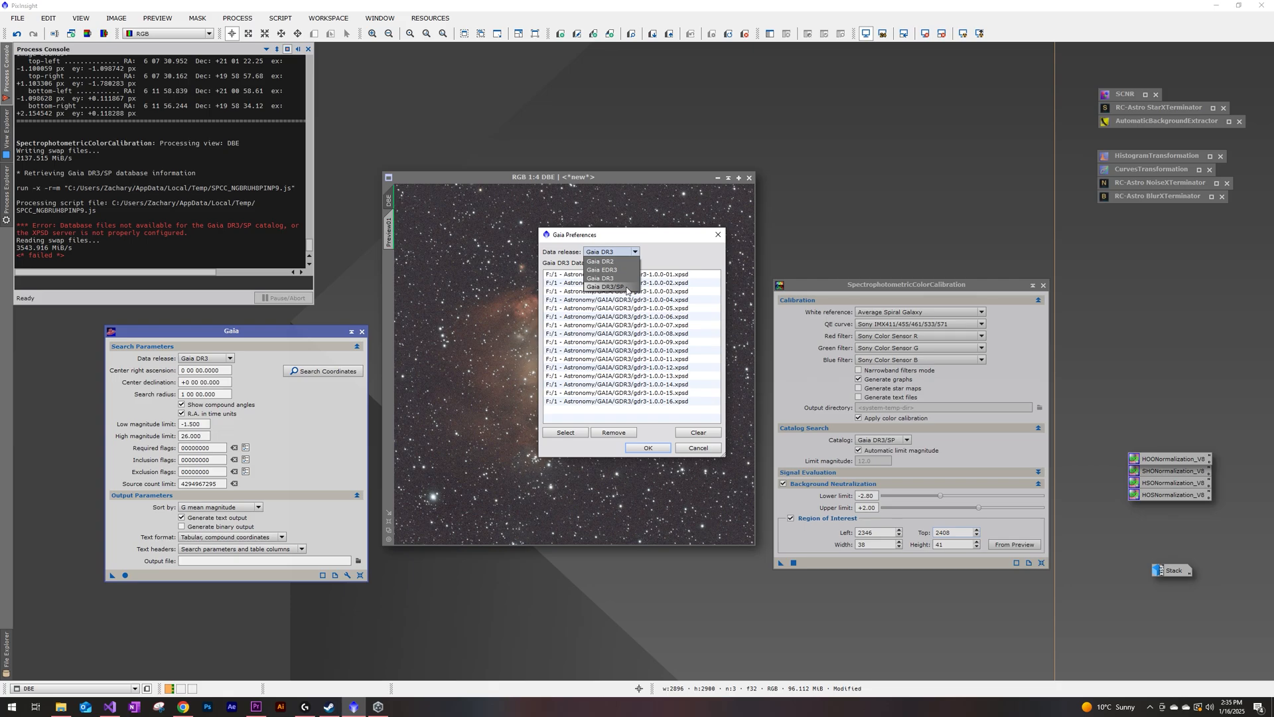
pyautogui.click(604, 286)
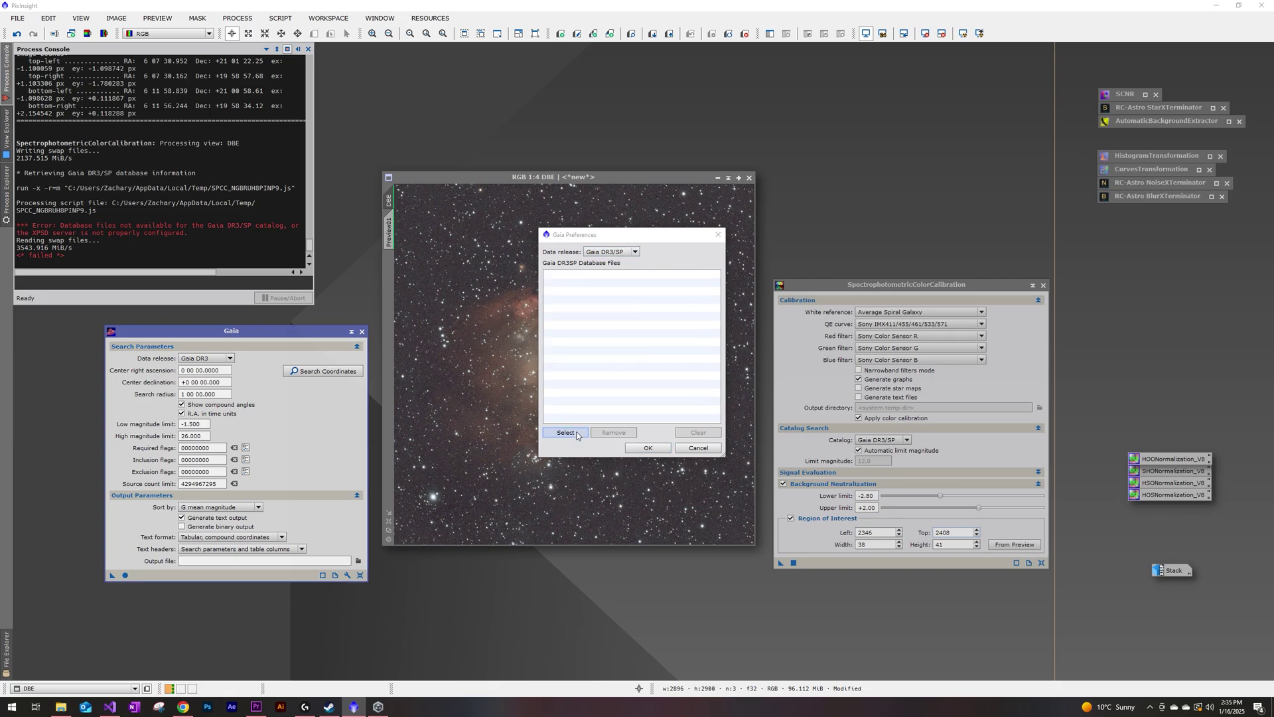
pyautogui.click(564, 432)
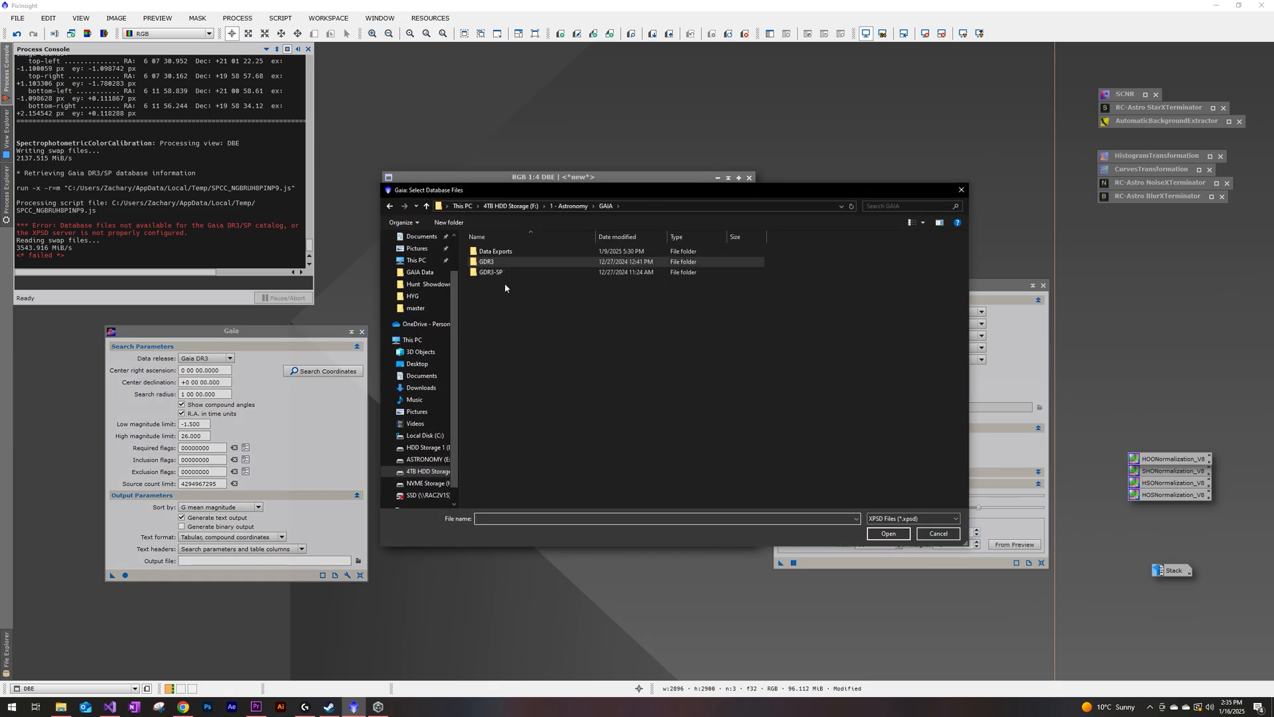
pyautogui.doubleClick(491, 272)
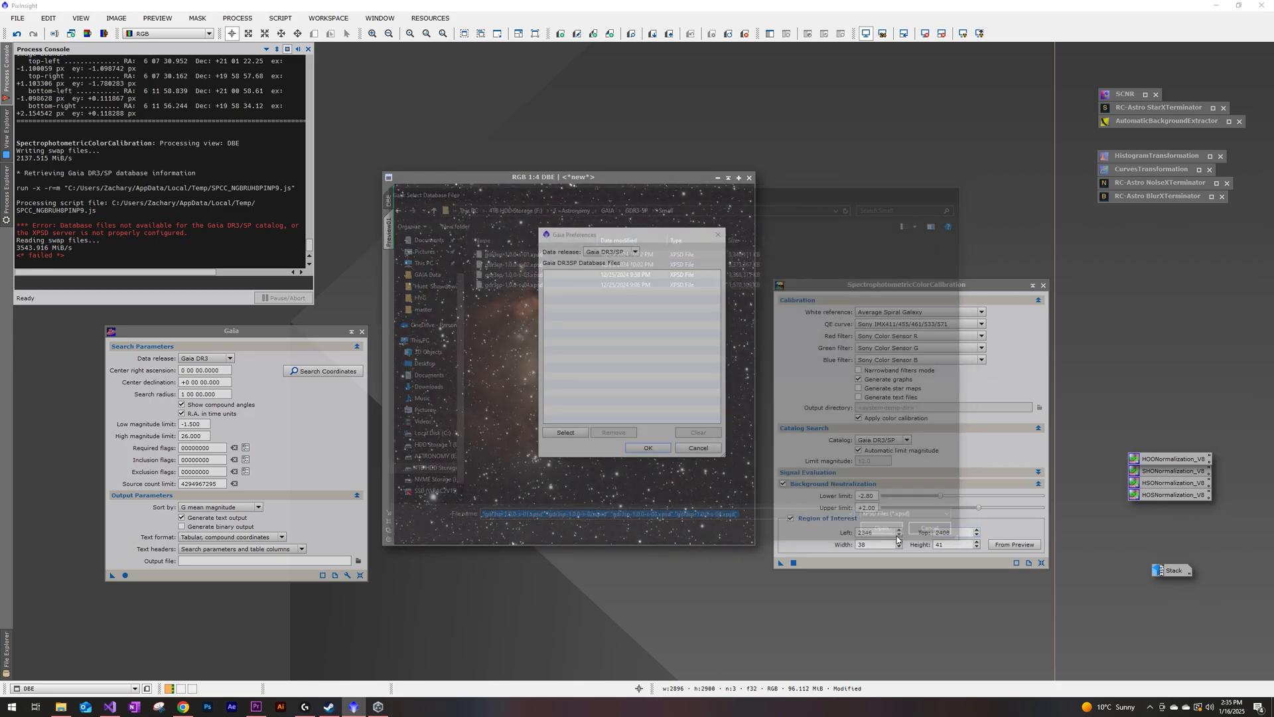
pyautogui.click(565, 432)
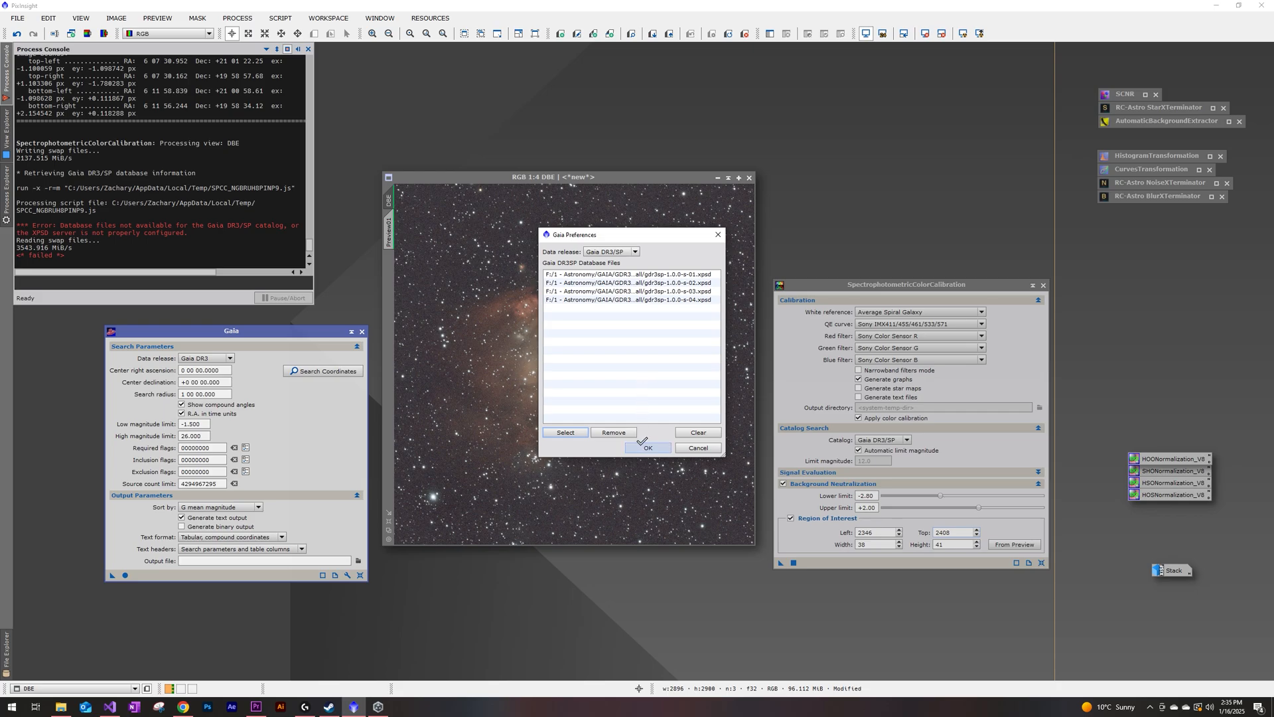
# - Save the Gaia preferences, then reopen them under DR3/SP to confirm the four files
pyautogui.click(648, 447)
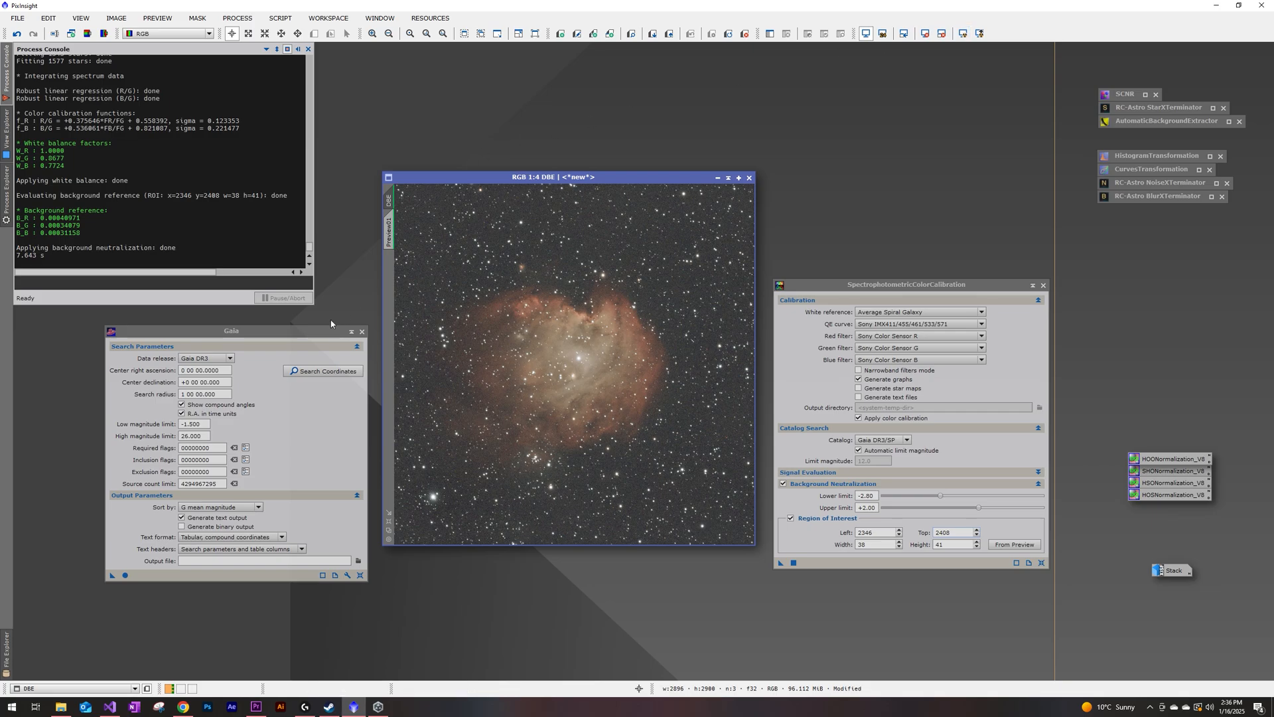
pyautogui.click(347, 575)
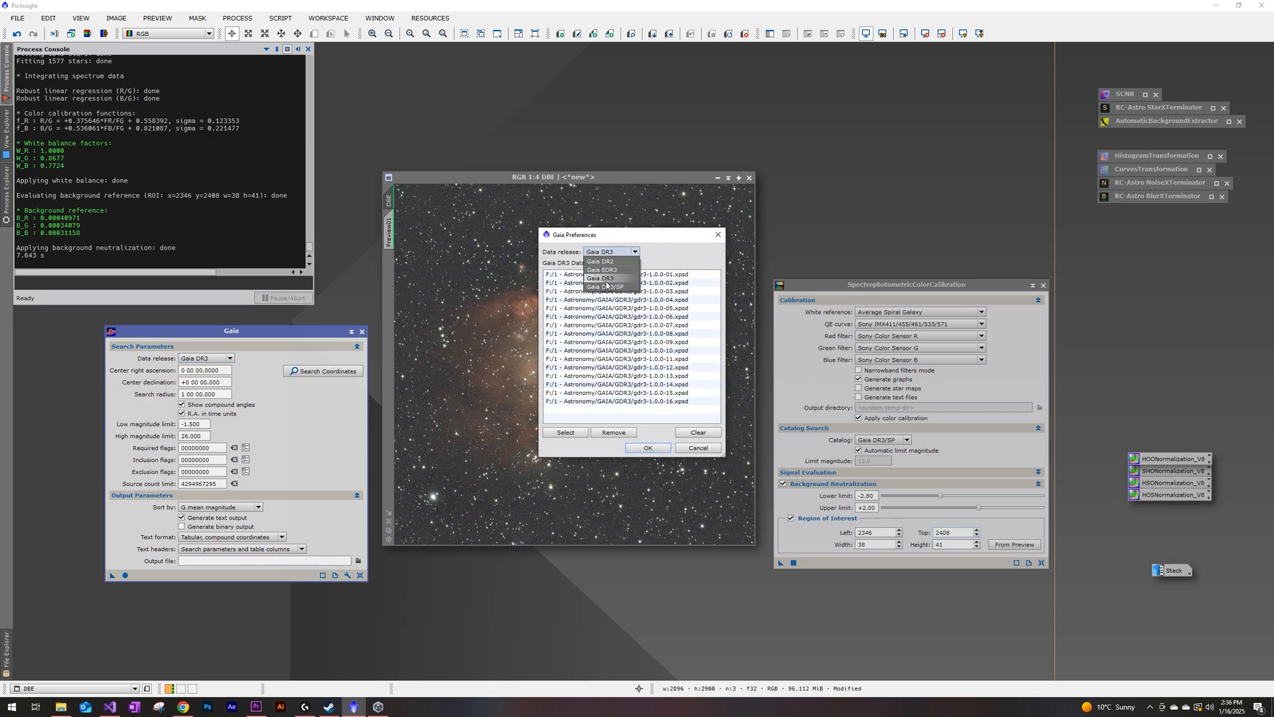
pyautogui.click(603, 285)
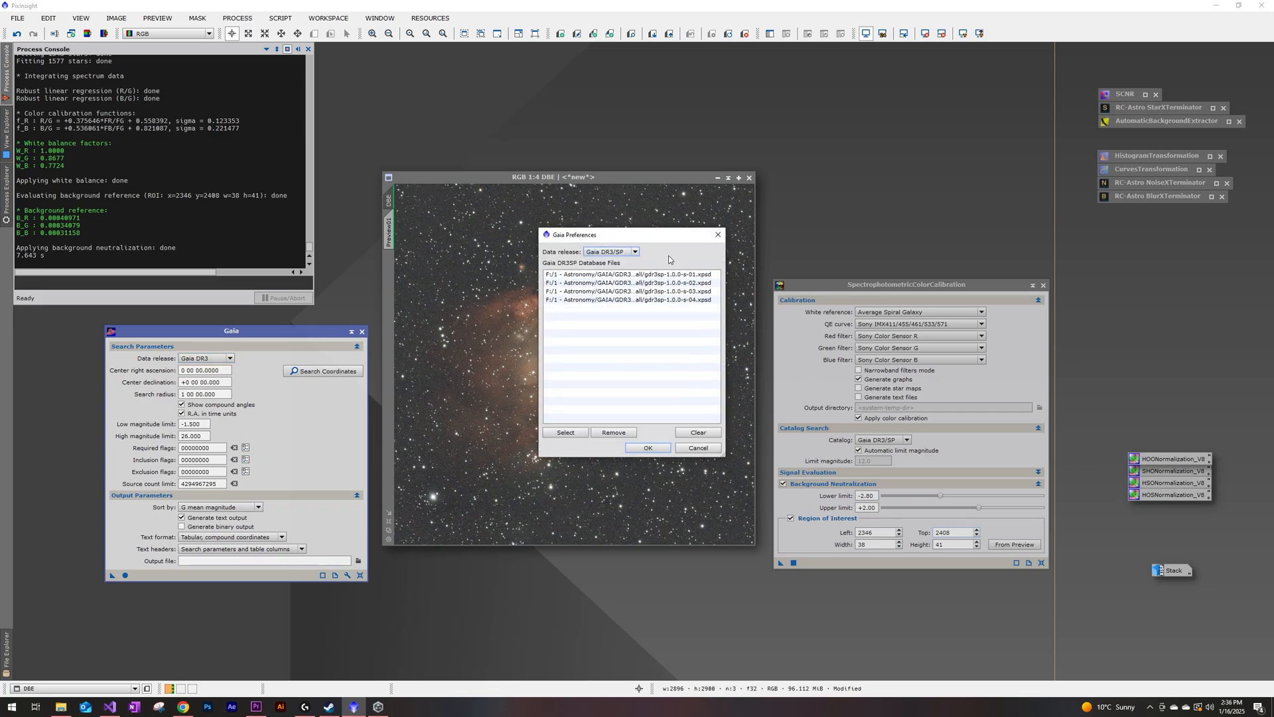